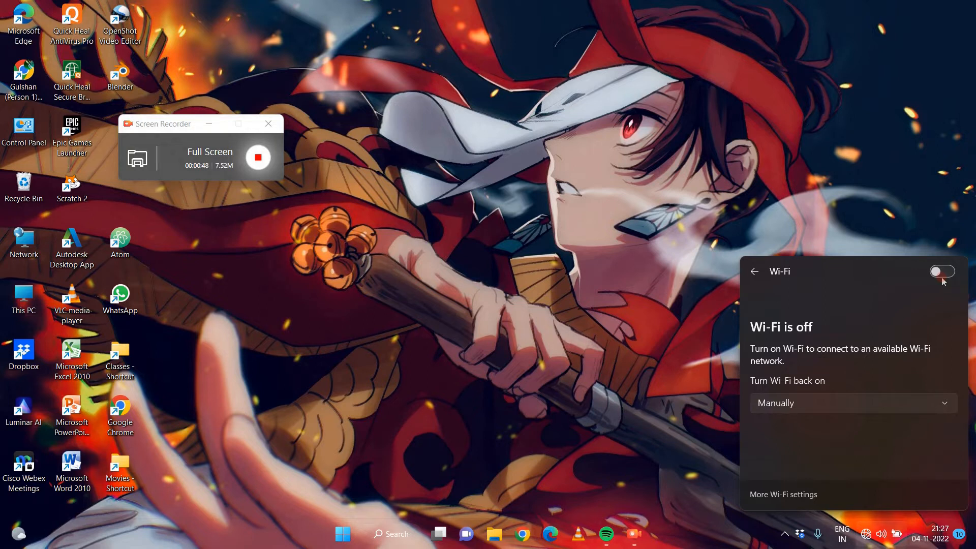
Step: Return to Quick Settings and launch the Find and fix network problems troubleshooter
left_click(754, 272)
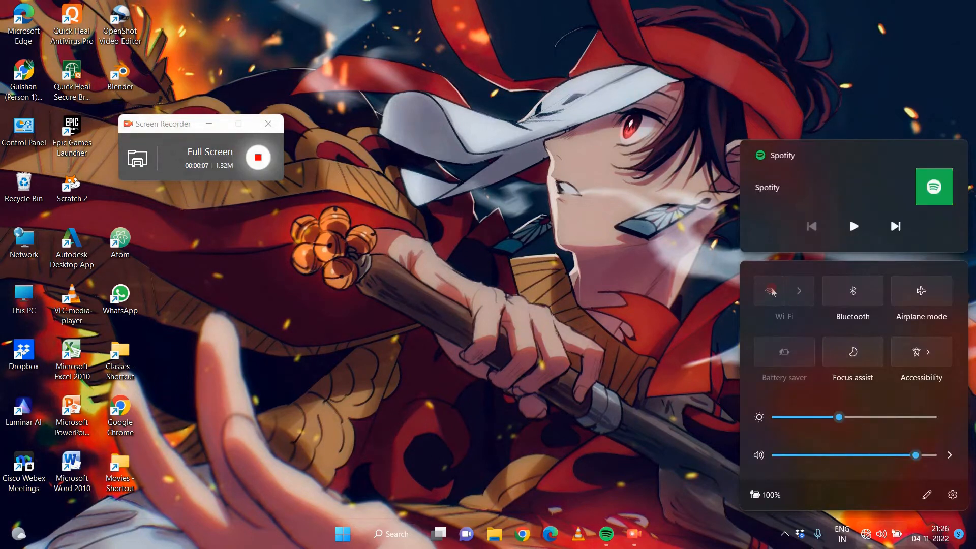
mouse_move(790, 302)
type("wi")
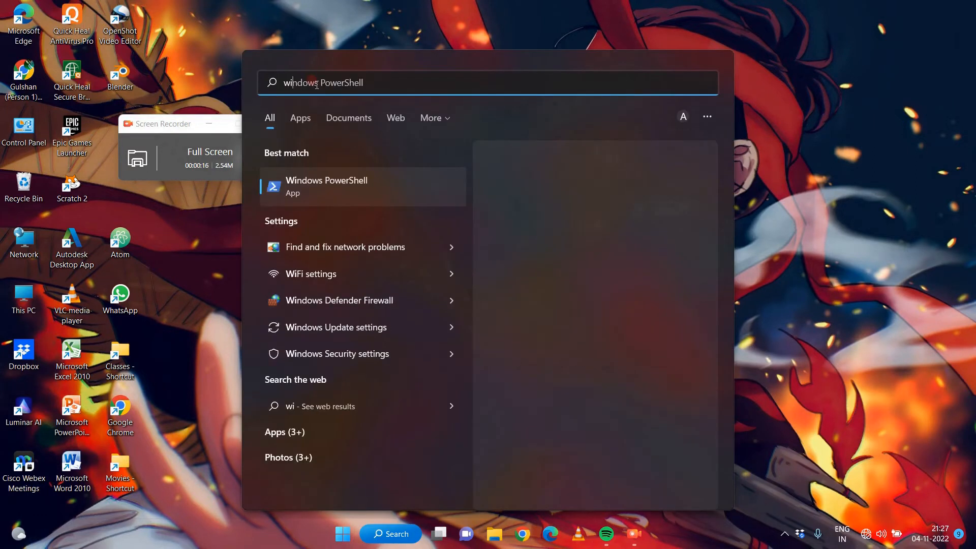
left_click(344, 246)
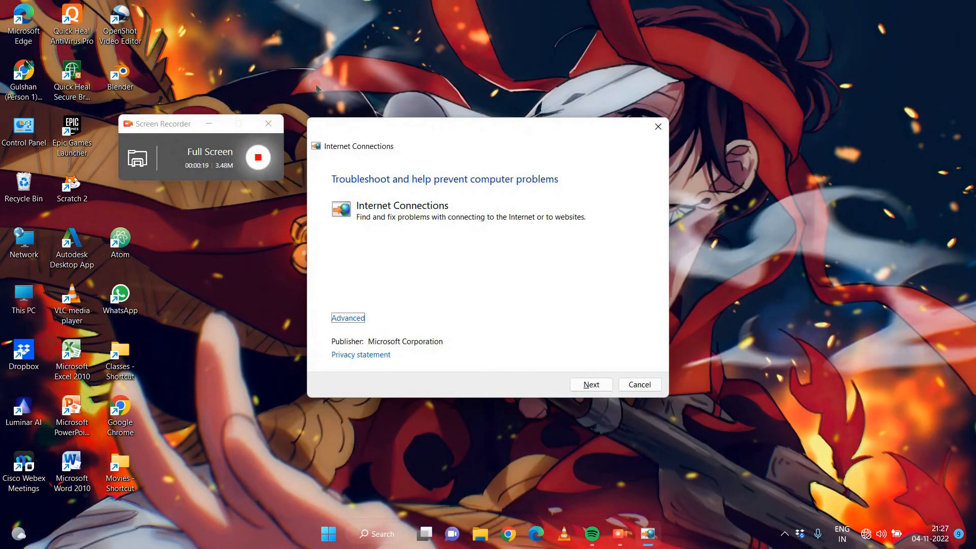
mouse_move(657, 127)
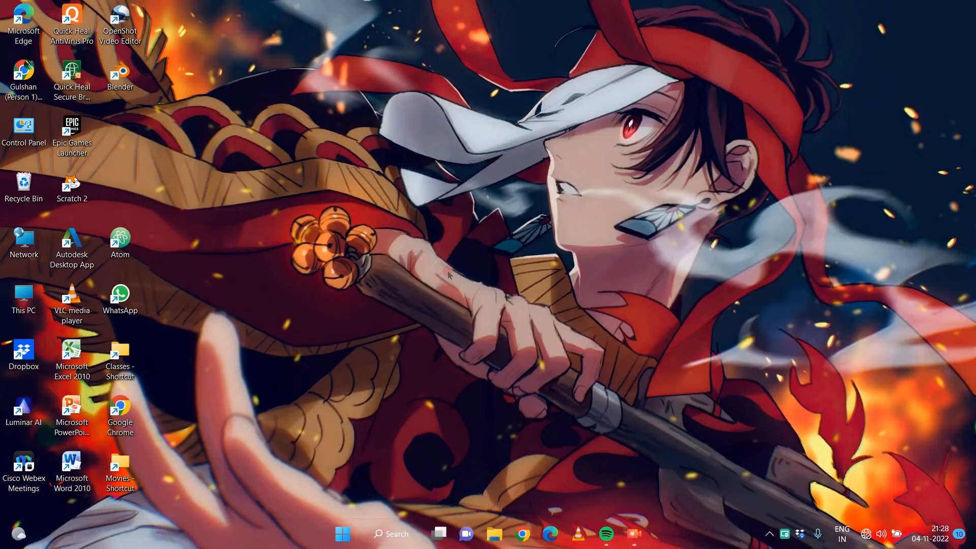
Step: Open the Run dialog from Search and enter 'msconfig' in its command field
left_click(391, 534)
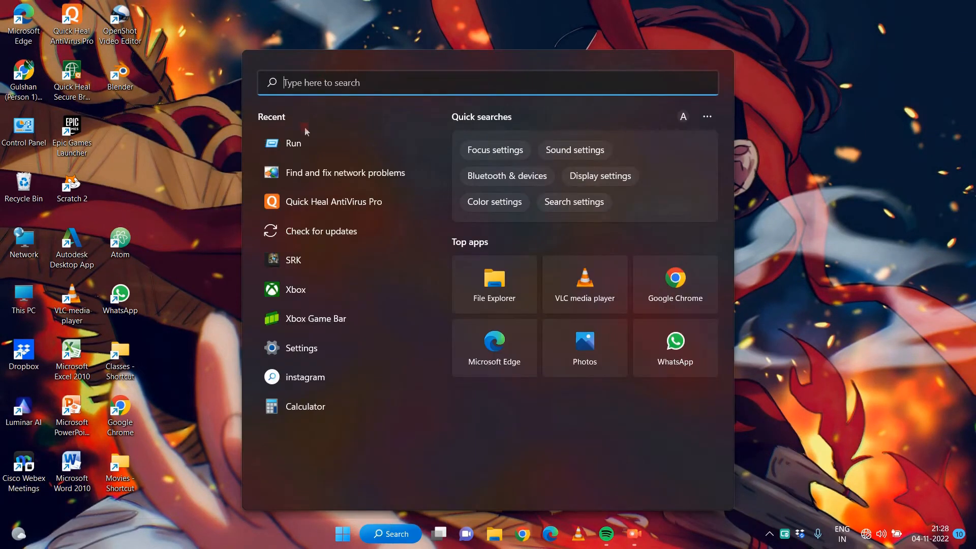
type("r")
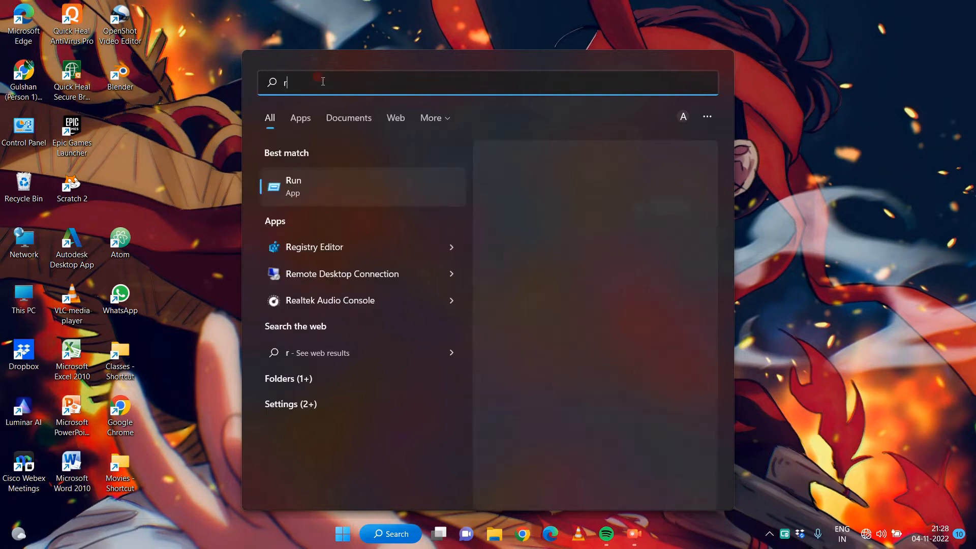
left_click(293, 187)
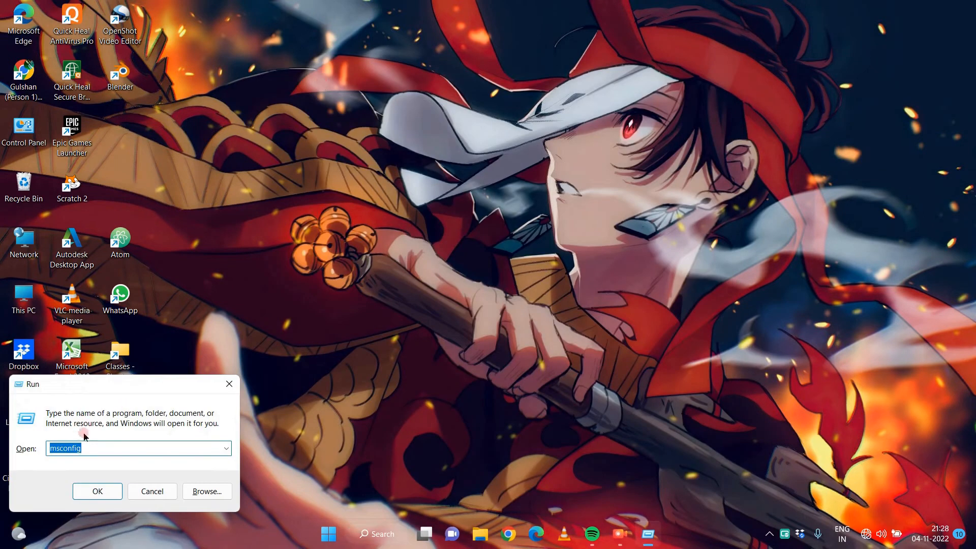
key("ctrl+a")
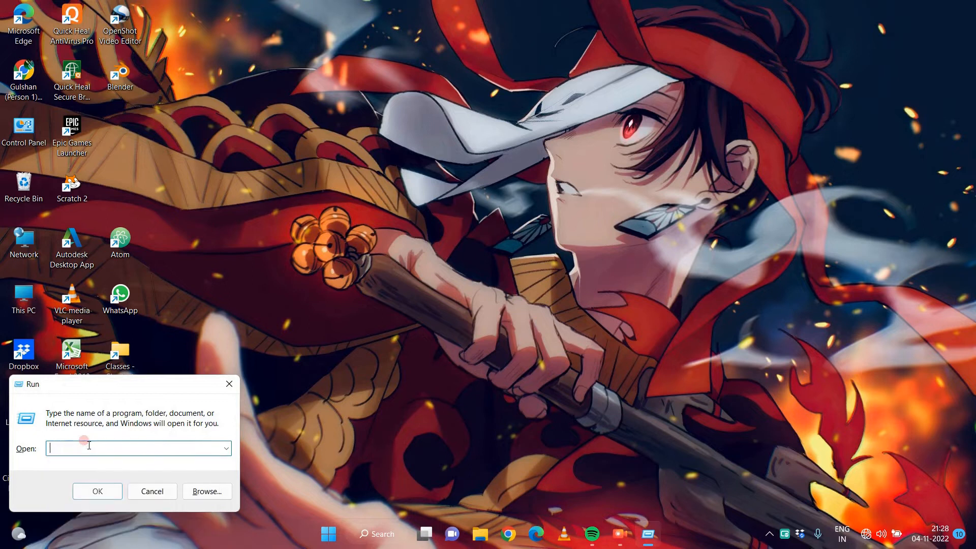
type("msconfig")
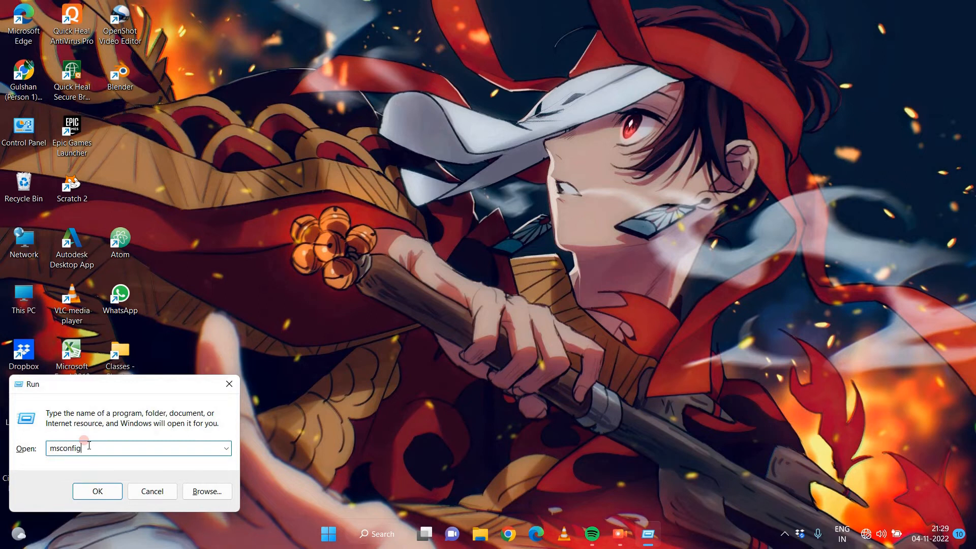
Step: Launch System Configuration, disable all services on the Services tab, and apply
left_click(97, 492)
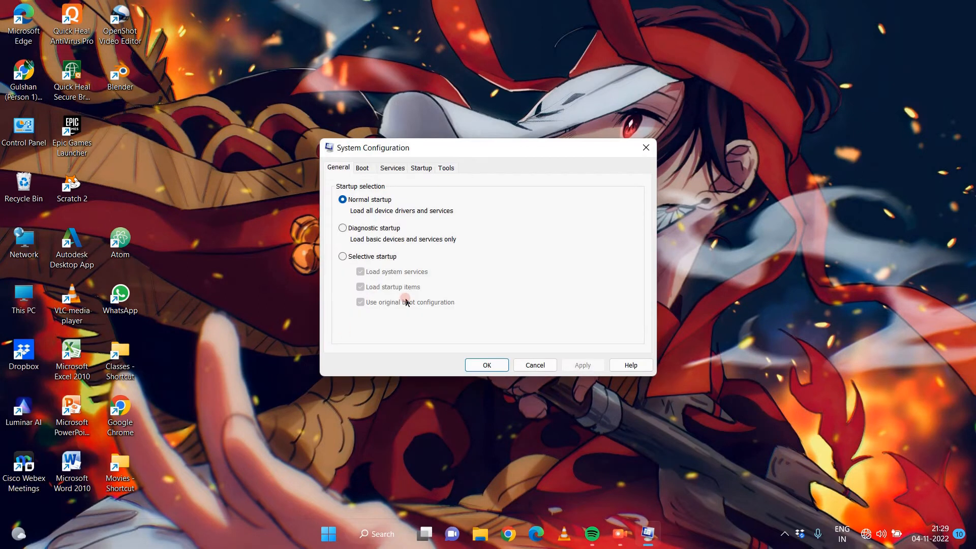
mouse_move(579, 312)
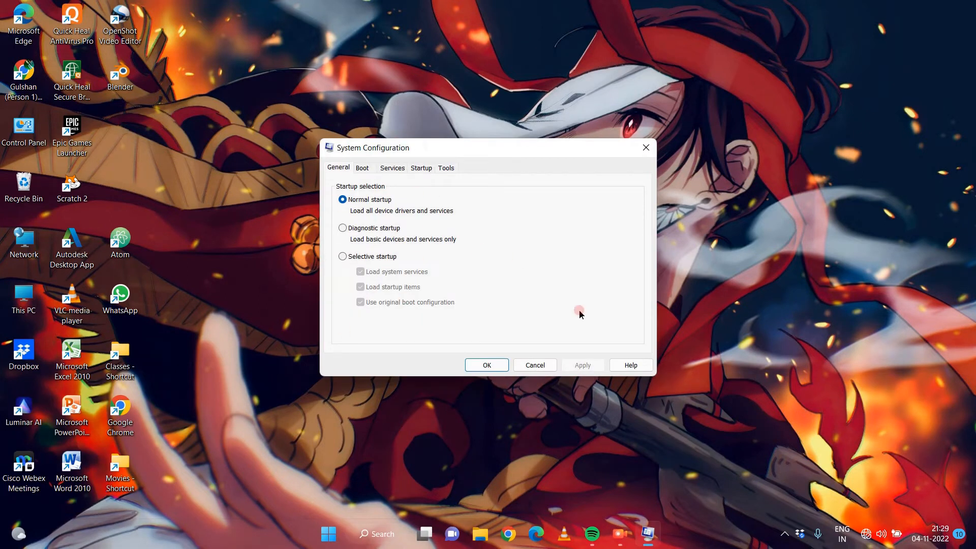
left_click(392, 168)
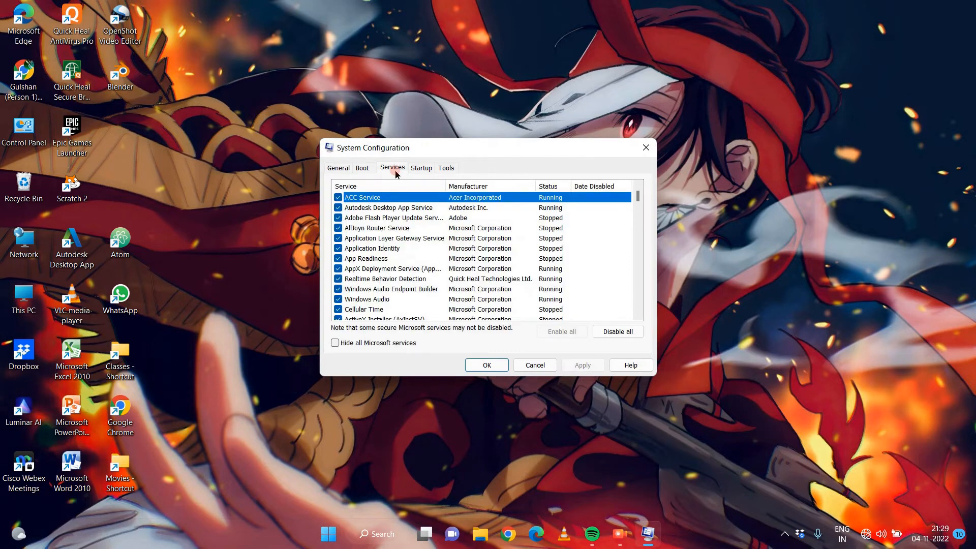
mouse_move(529, 312)
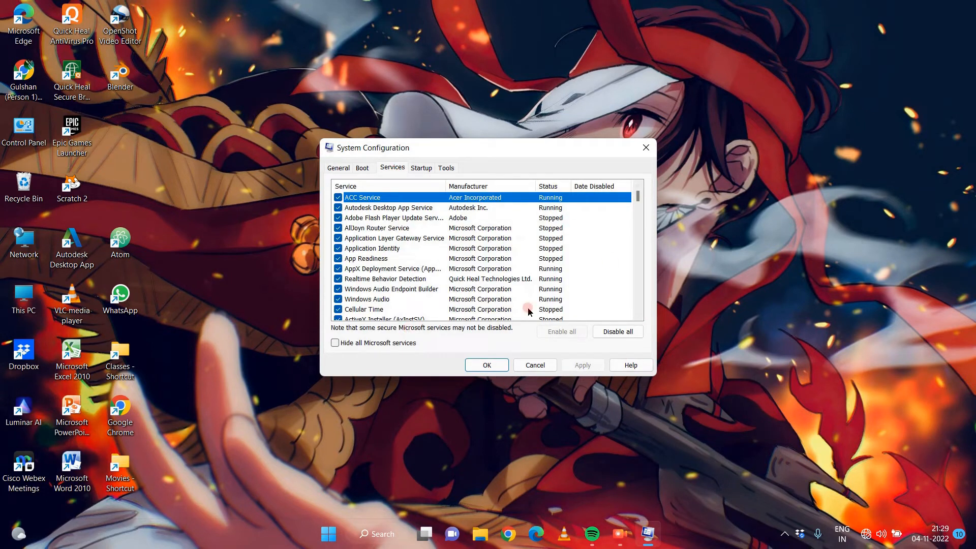
left_click(616, 331)
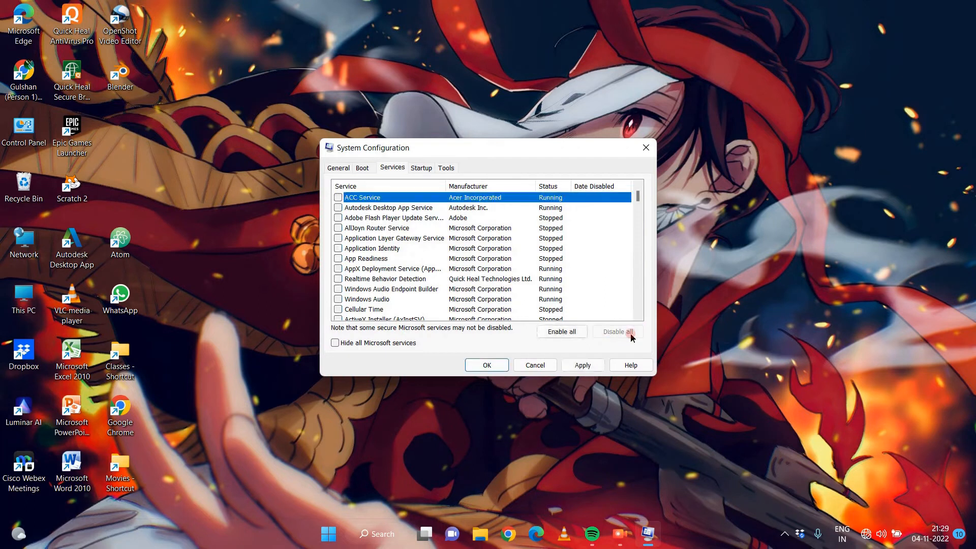
left_click(582, 365)
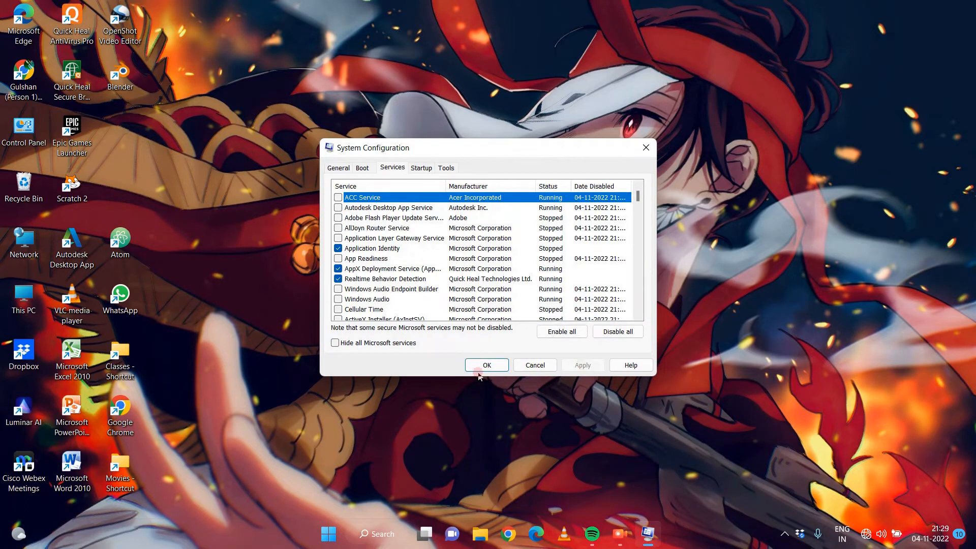
Step: Save the disabled services with OK and restart the computer
left_click(486, 365)
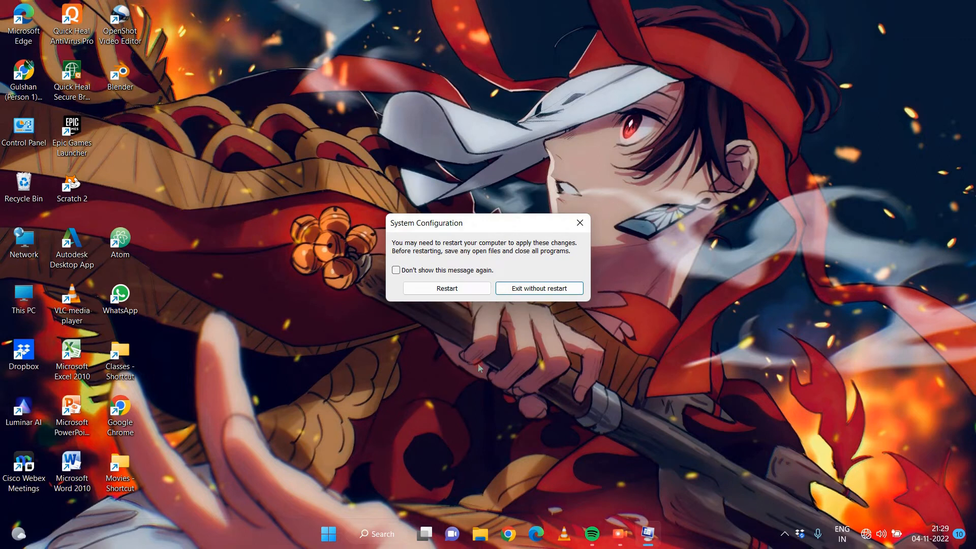
left_click(619, 535)
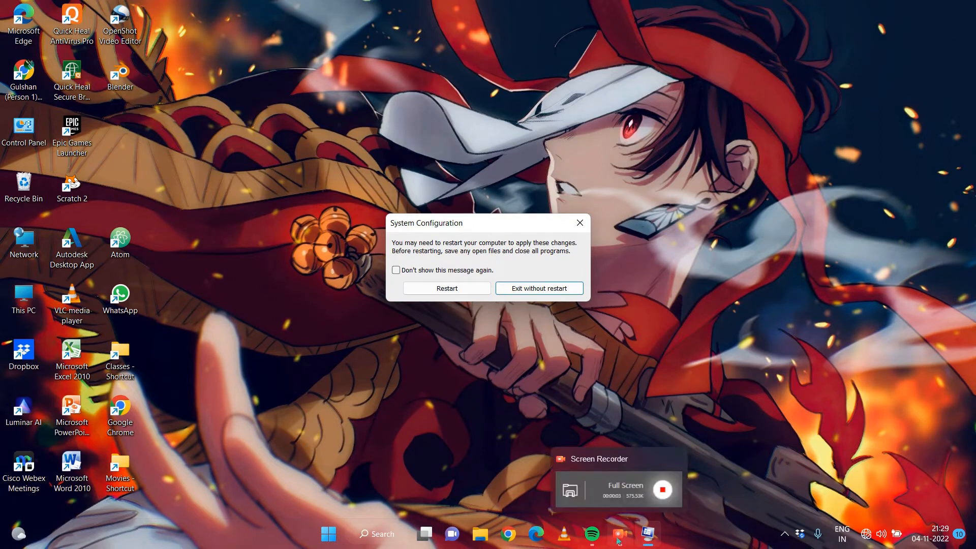
left_click(539, 288)
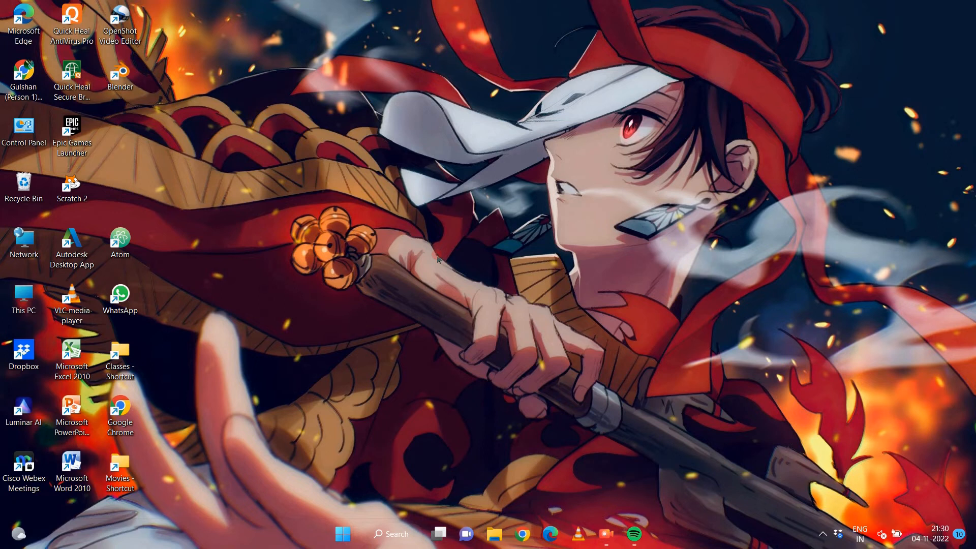
Step: After reboot, reopen the Run dialog from Search and focus the msconfig command field
left_click(391, 534)
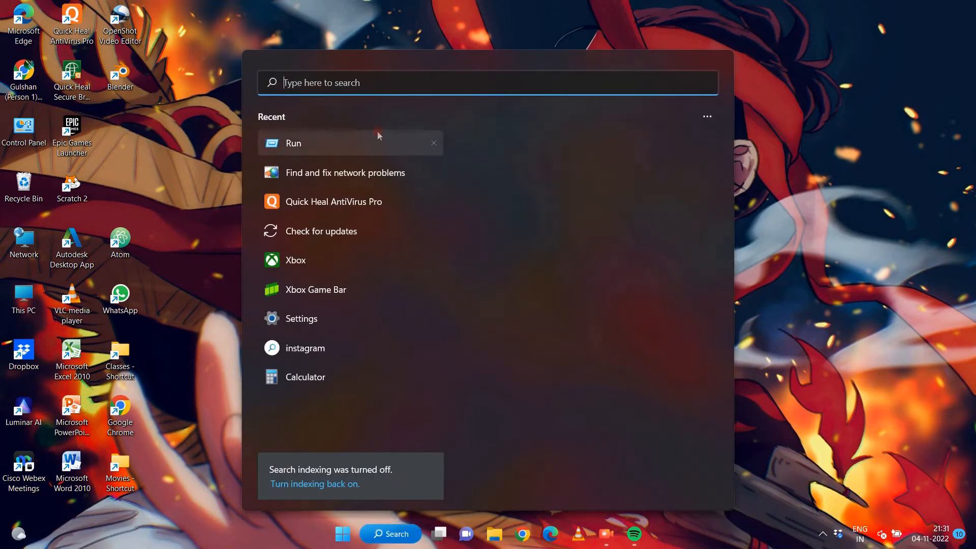
left_click(293, 143)
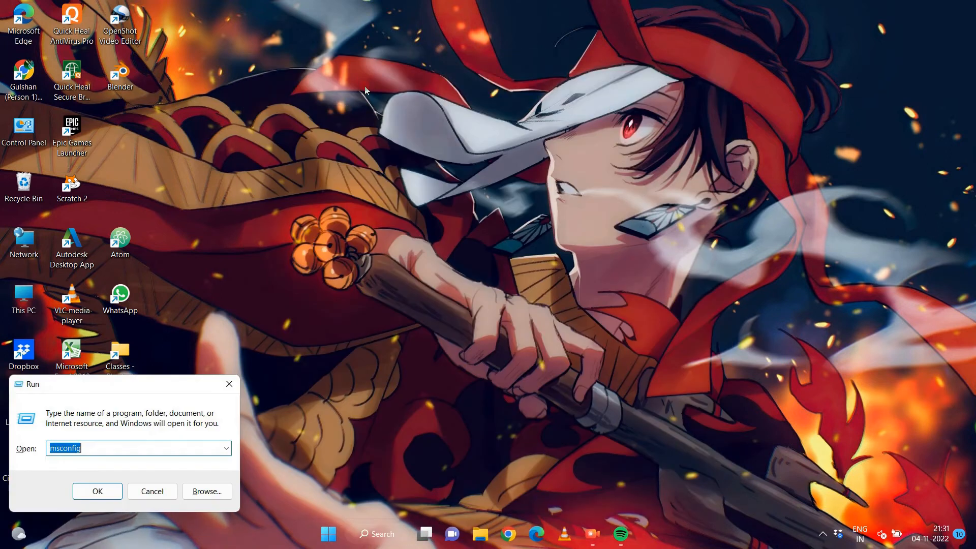
left_click(118, 448)
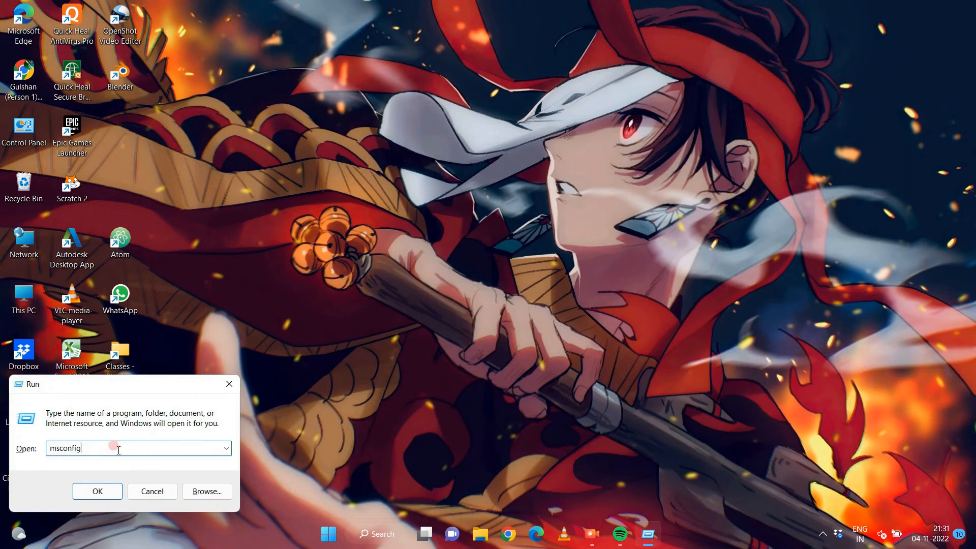
Step: Launch msconfig, choose Enable all on Services, apply, OK, and restart
left_click(97, 491)
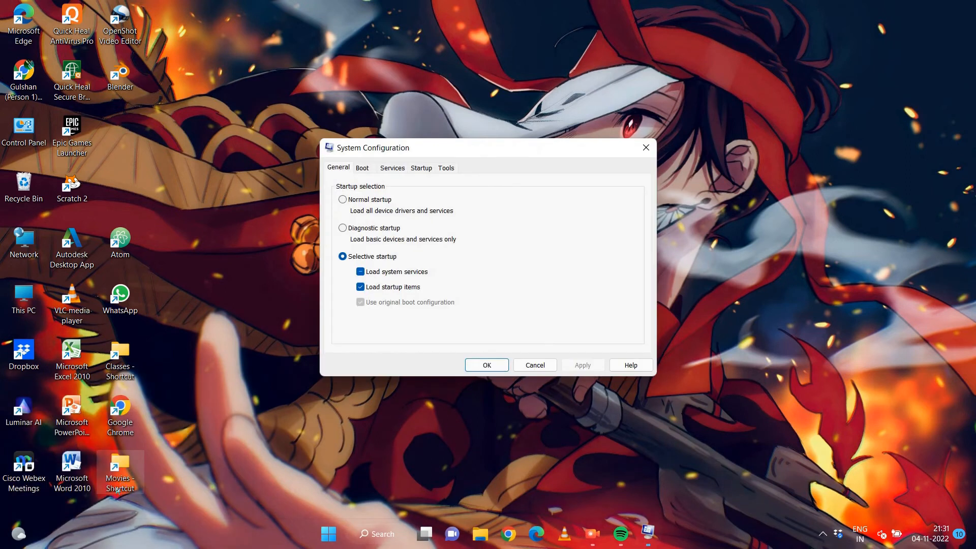
left_click(392, 167)
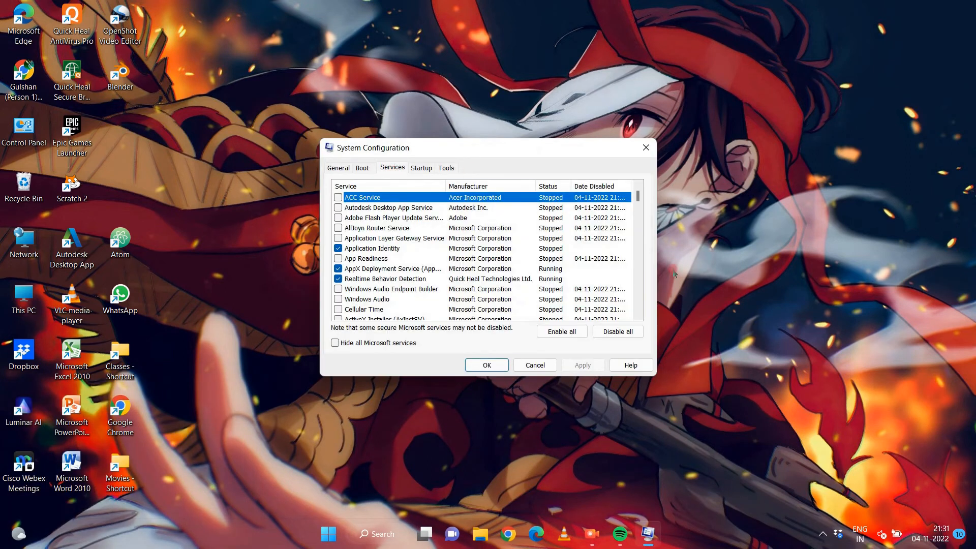
left_click(561, 331)
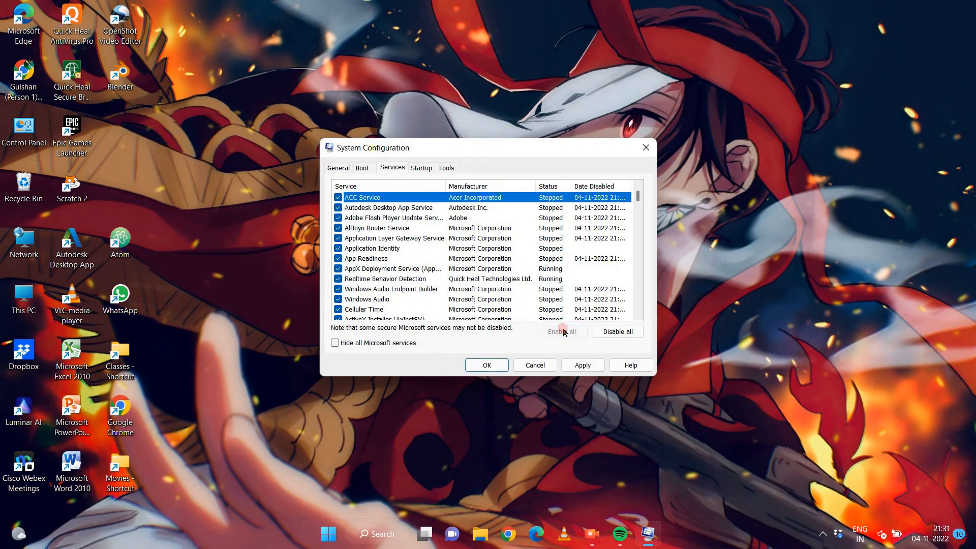
mouse_move(583, 365)
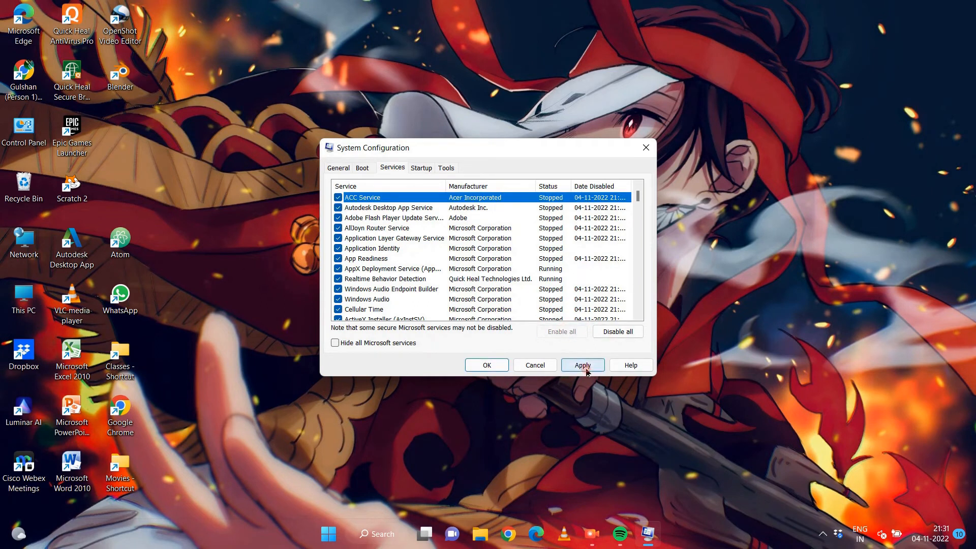
left_click(582, 365)
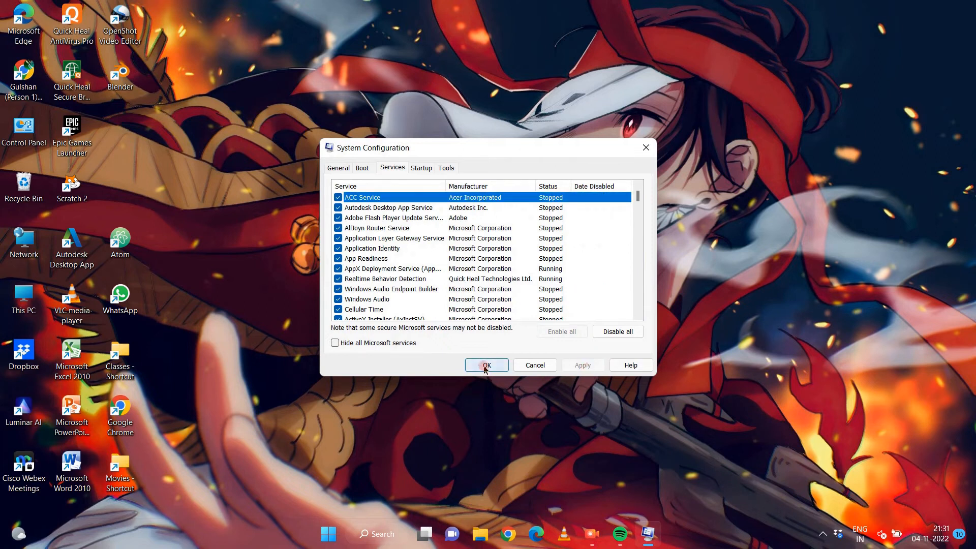
left_click(486, 366)
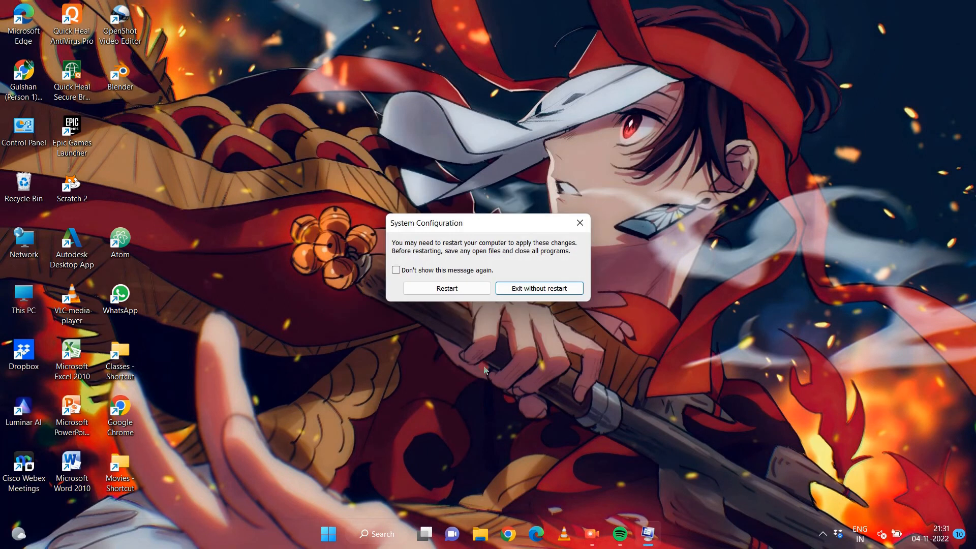
left_click(538, 288)
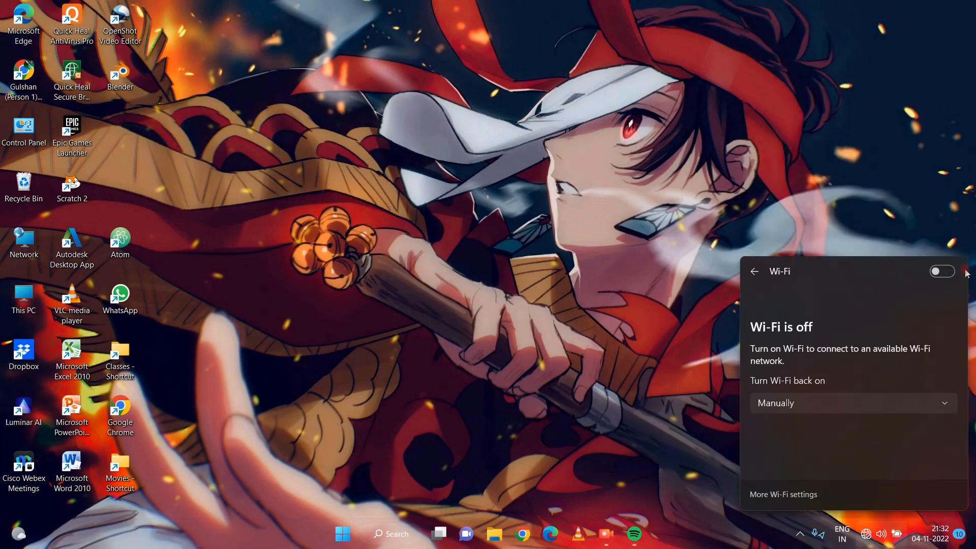
Step: Flip the Wi-Fi toggle to On in the quick settings panel
left_click(942, 271)
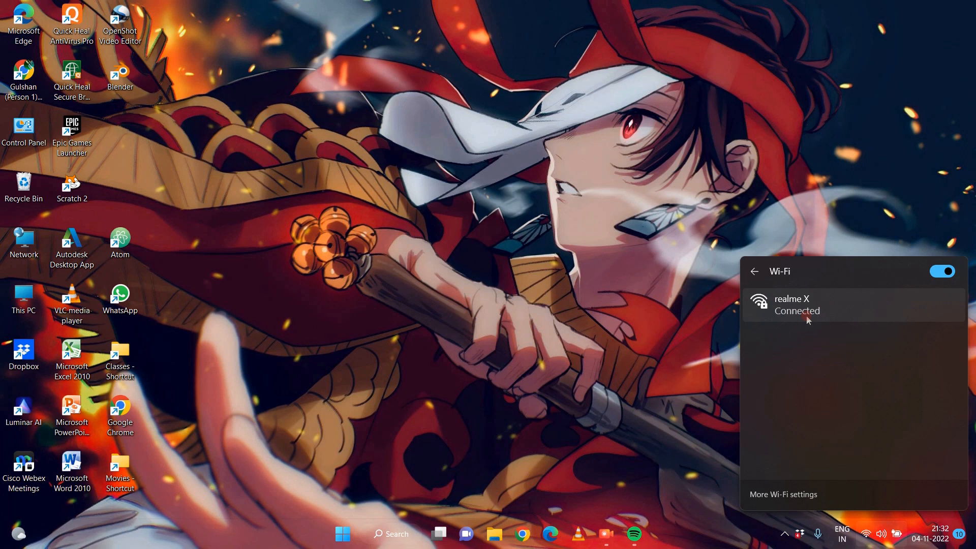
mouse_move(681, 464)
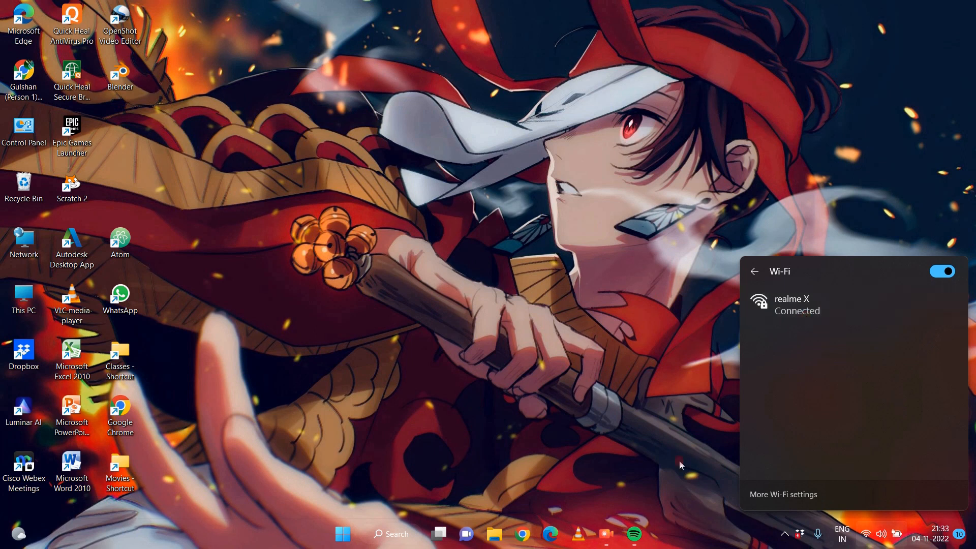